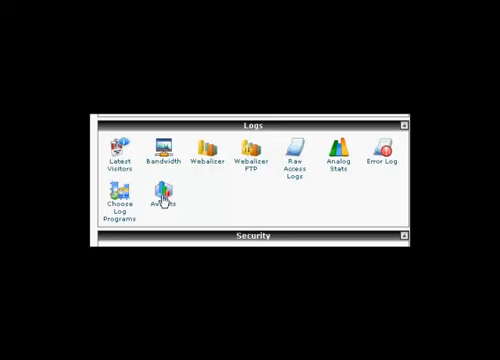
# - View the site's AWStats report with the July 2011 visitors, pages, hits and bandwidth summary
pyautogui.click(164, 190)
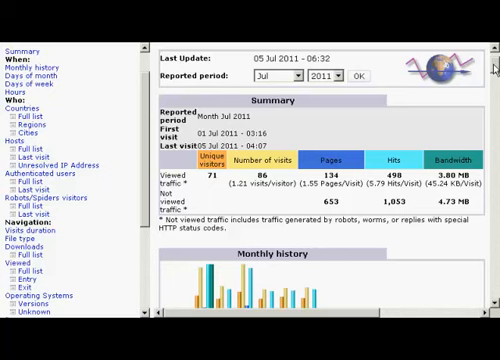
# - Scroll to the Monthly history chart and the 2011 month-by-month totals table
pyautogui.scroll(-3)
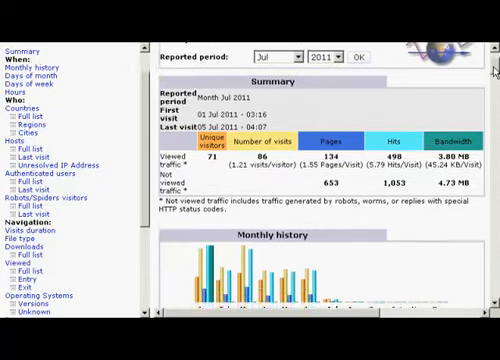
pyautogui.scroll(-3)
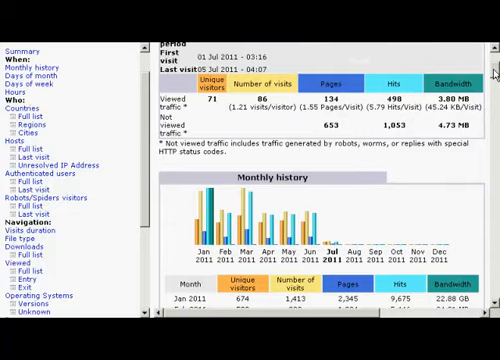
pyautogui.scroll(-3)
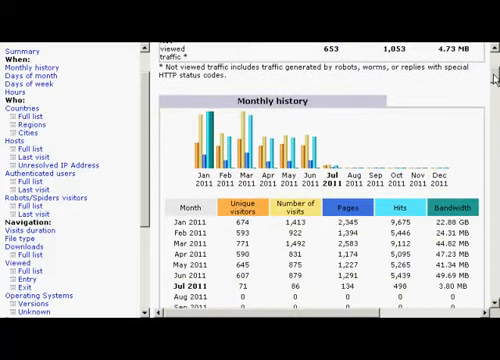
pyautogui.scroll(-3)
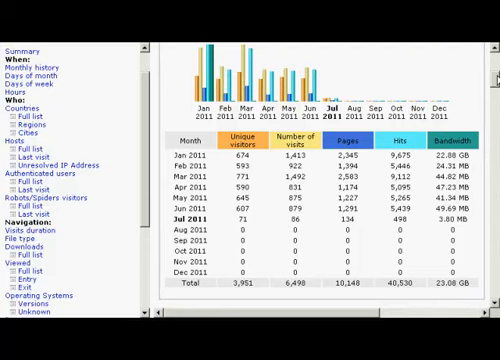
# - Scroll past Days of month, Days of week and Hours to the Countries (Top 10) table
pyautogui.scroll(-3)
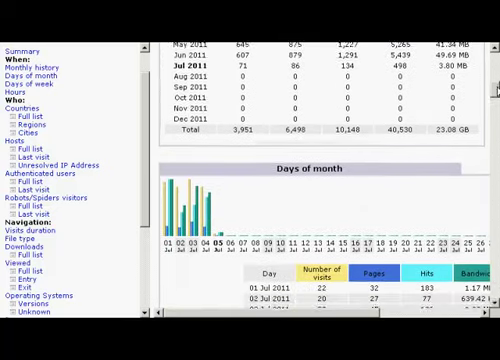
pyautogui.scroll(-3)
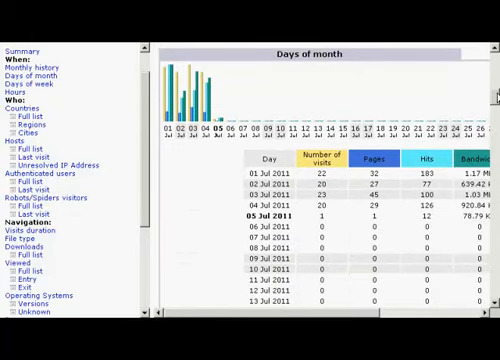
pyautogui.scroll(-3)
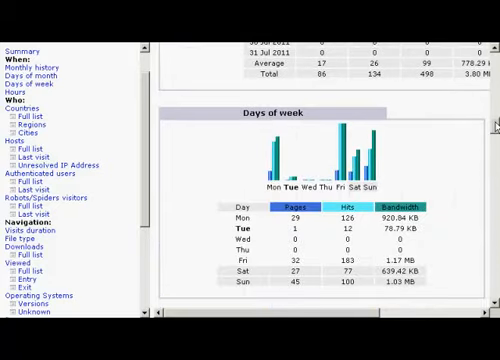
pyautogui.scroll(-3)
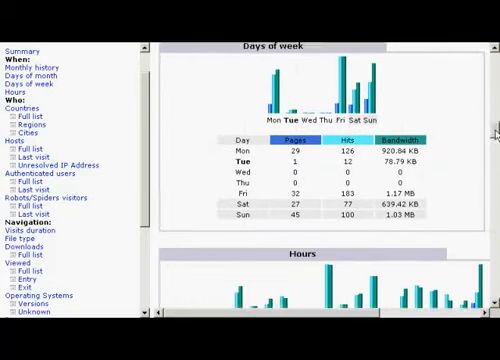
pyautogui.scroll(-3)
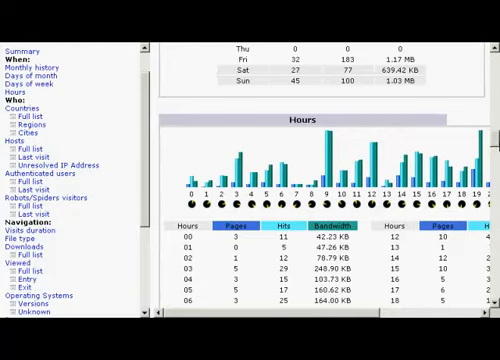
pyautogui.scroll(-3)
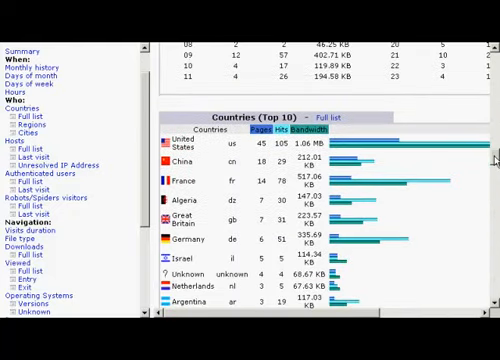
pyautogui.scroll(-3)
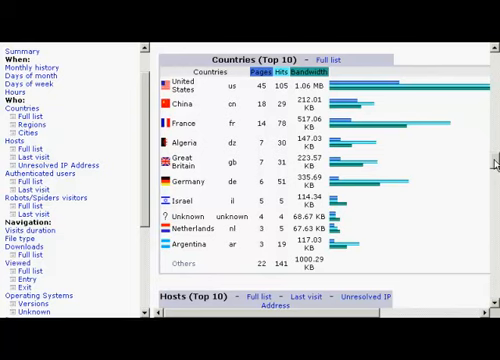
# - Scroll past Hosts, Authenticated users and Robots/Spiders to the Visits duration table
pyautogui.scroll(-3)
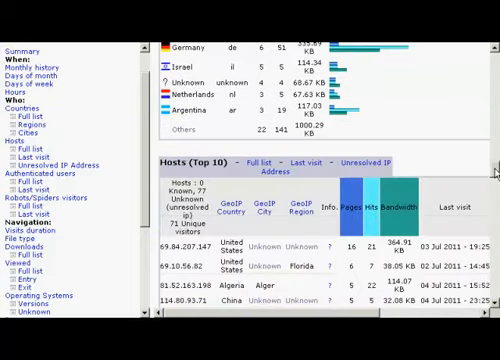
pyautogui.scroll(-3)
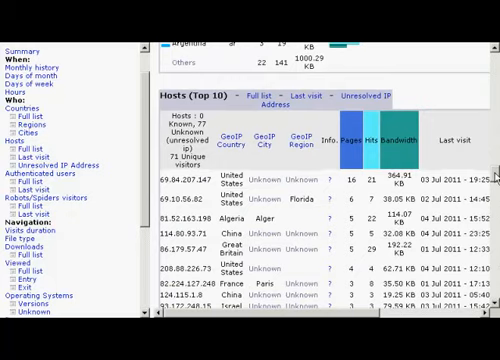
pyautogui.scroll(-3)
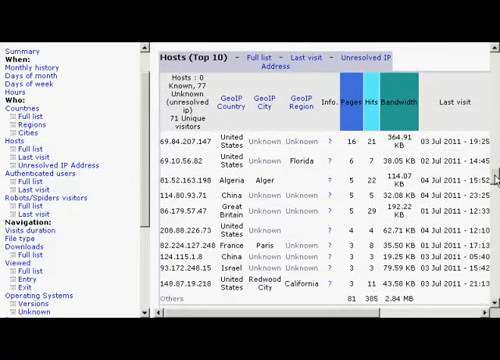
pyautogui.scroll(-3)
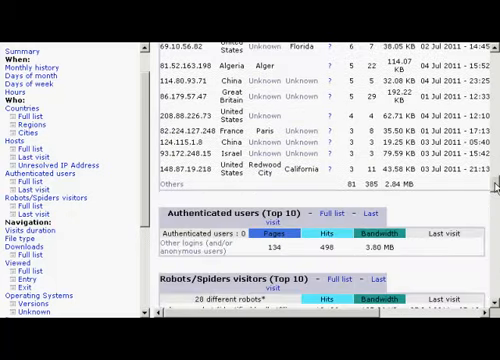
pyautogui.scroll(-3)
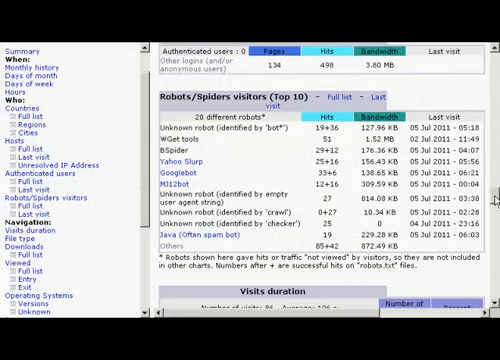
pyautogui.scroll(-3)
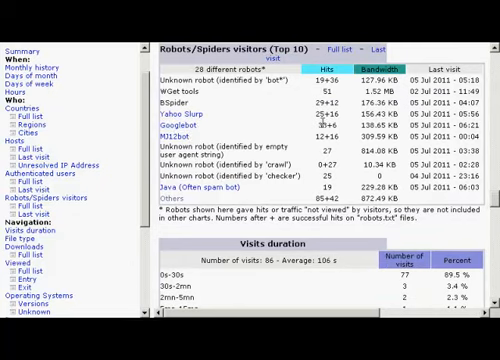
pyautogui.scroll(-3)
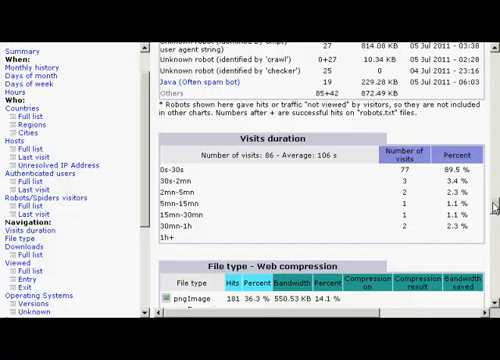
# - Scroll past File types, Downloads, Pages-URL, OS, Browsers and Screen sizes to Connect to site from
pyautogui.scroll(-3)
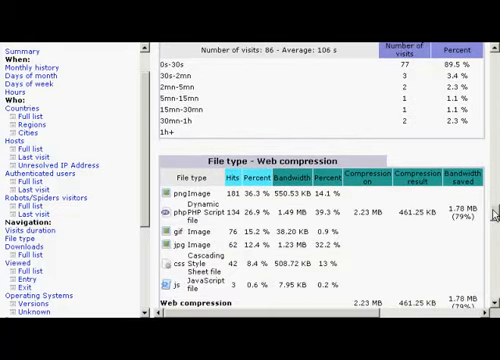
pyautogui.scroll(-3)
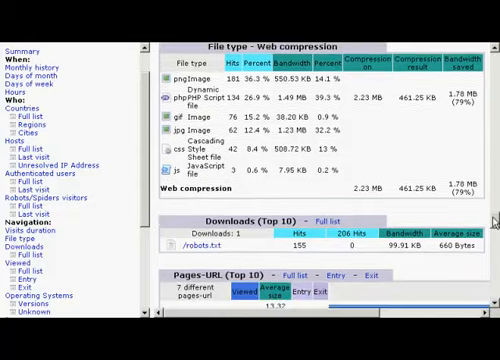
pyautogui.scroll(-3)
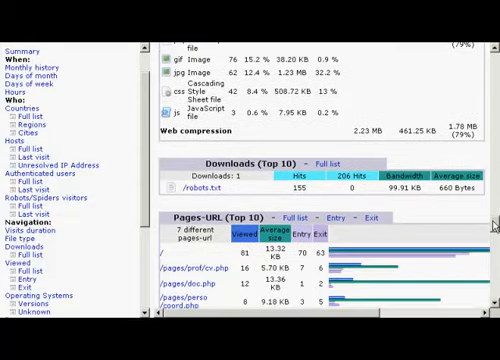
pyautogui.scroll(-3)
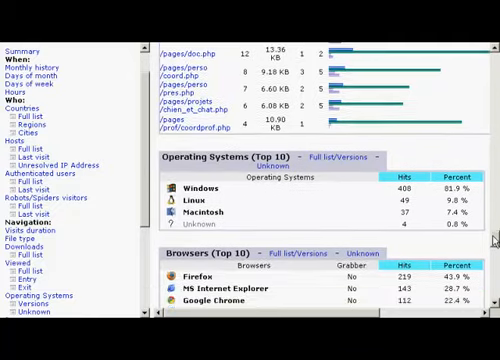
pyautogui.scroll(-3)
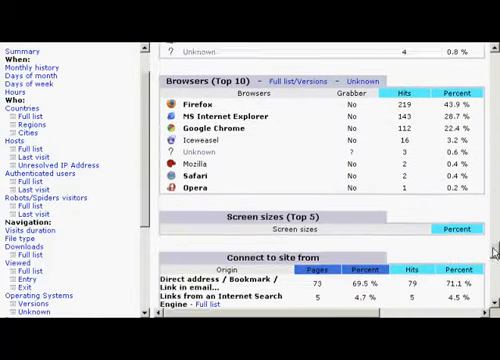
pyautogui.scroll(-3)
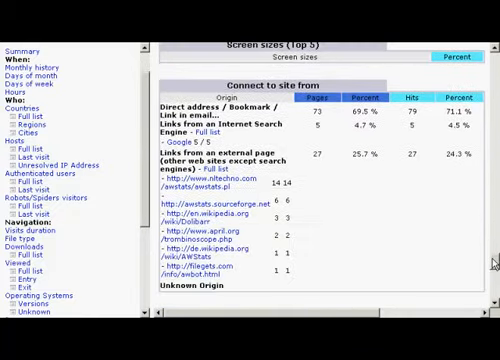